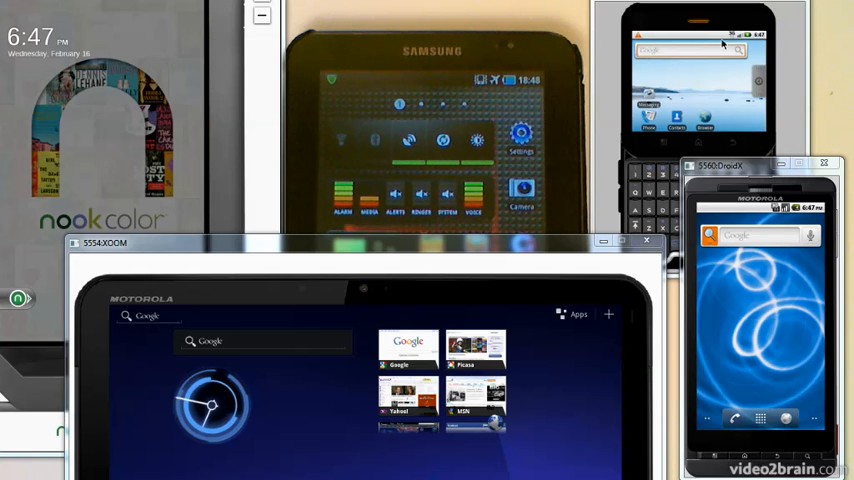
mouse_move(765, 352)
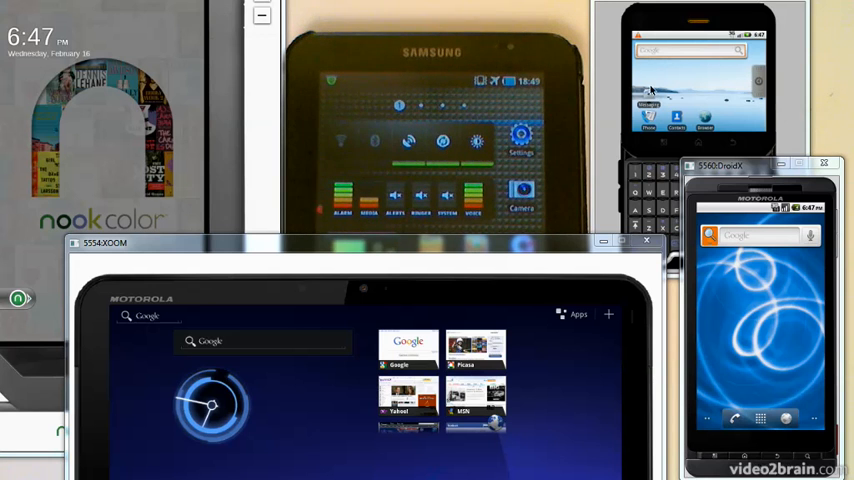
mouse_move(665, 48)
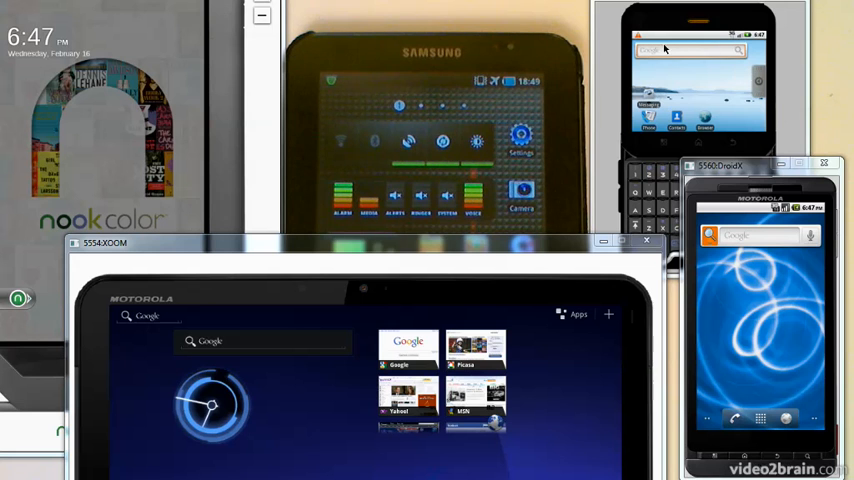
mouse_move(198, 311)
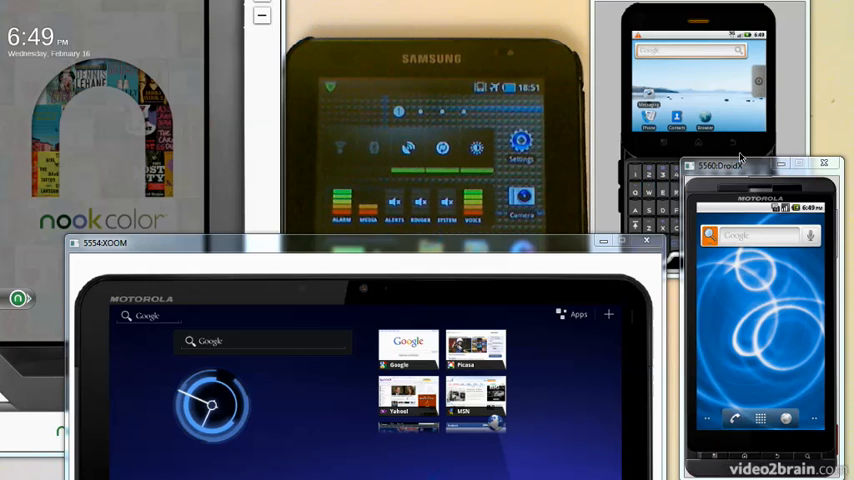
mouse_move(702, 145)
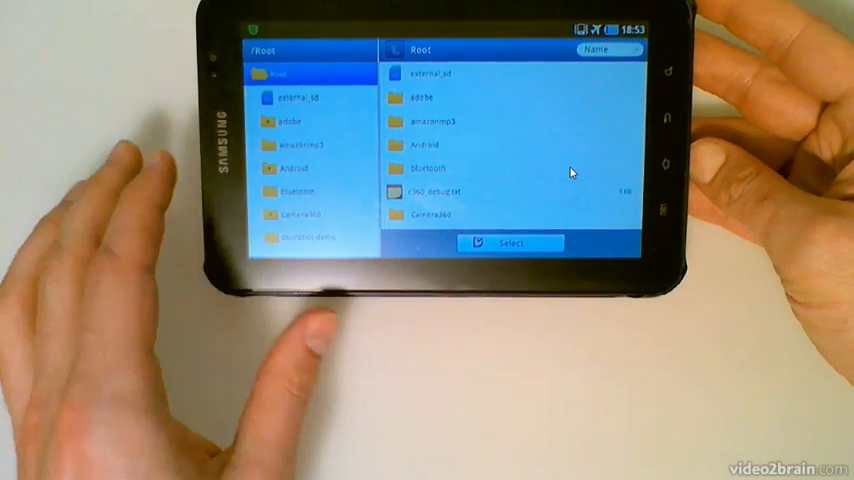
Show the Root folder contents (external_sd, adobe, Android, bluetooth) in My Files' two-pane landscape view
click(291, 144)
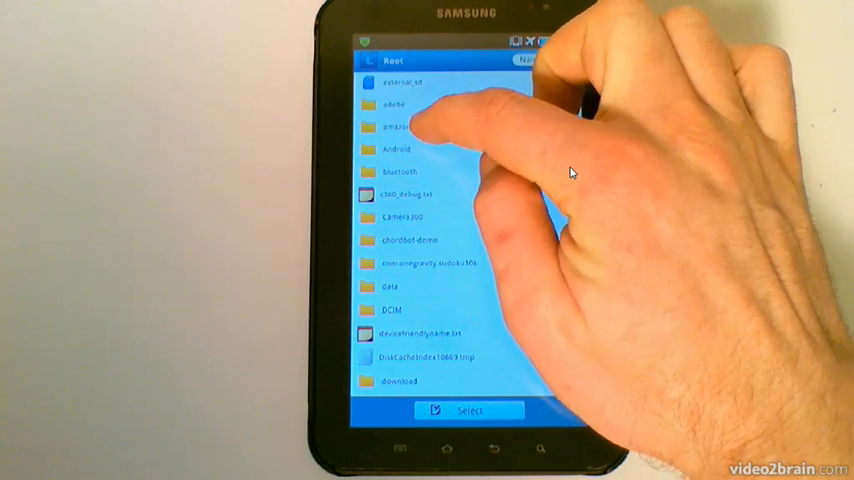
Leave My Files for the home screen in portrait, then relaunch it to the Root listing
click(398, 124)
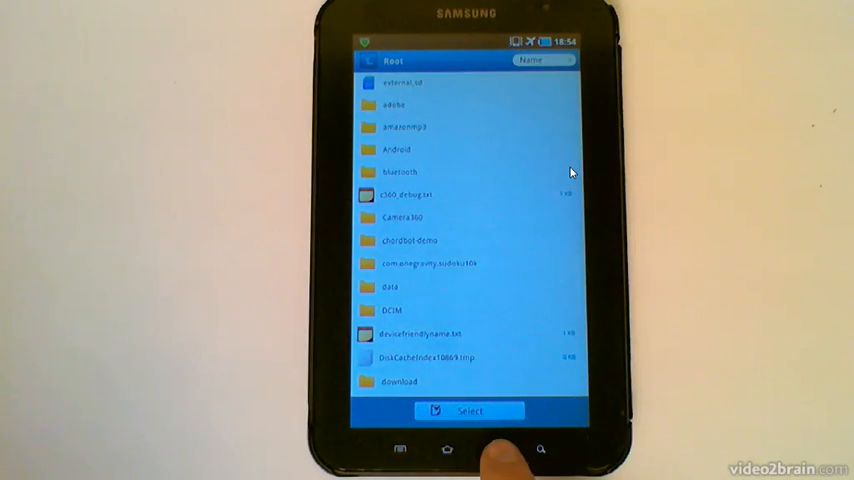
click(447, 448)
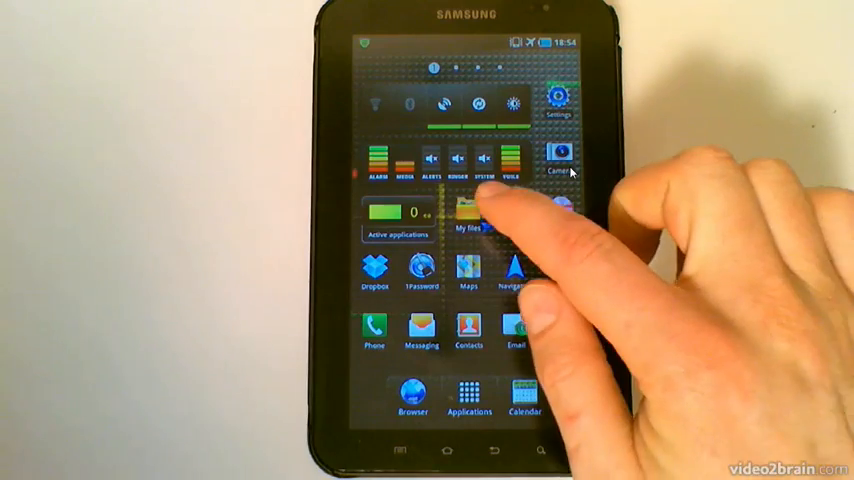
click(470, 215)
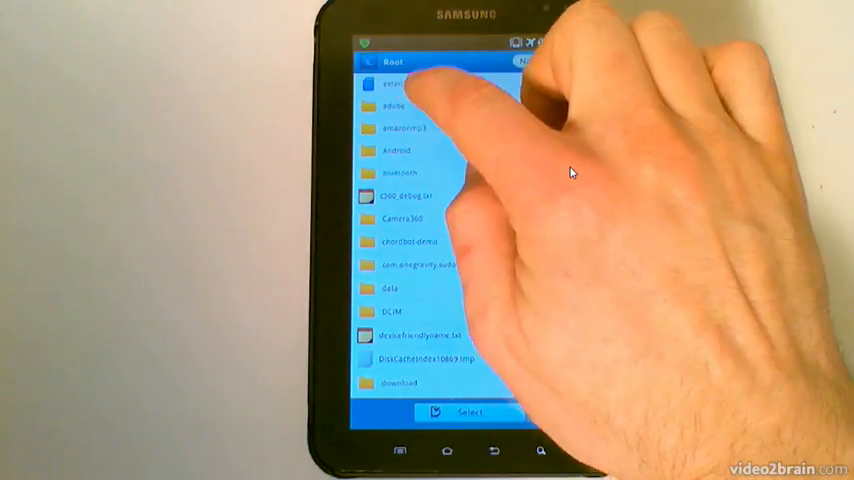
Browse into external_sd and Brad Mehldau, then back out to the Root listing
click(400, 84)
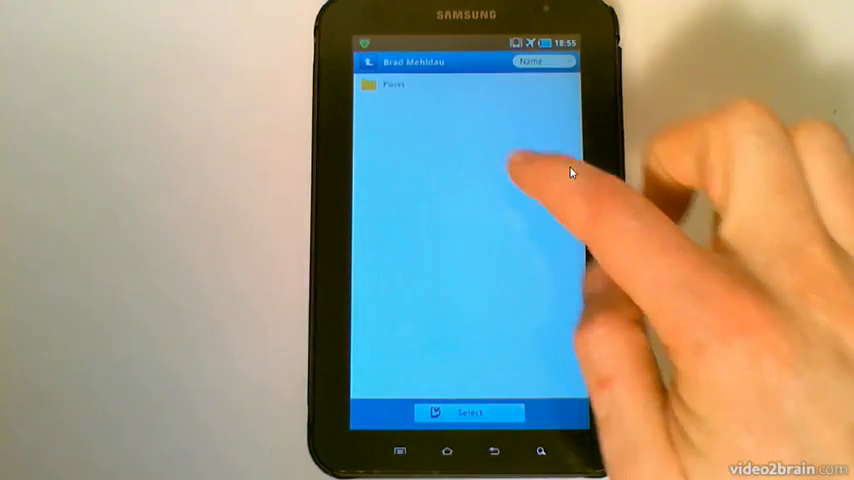
click(392, 85)
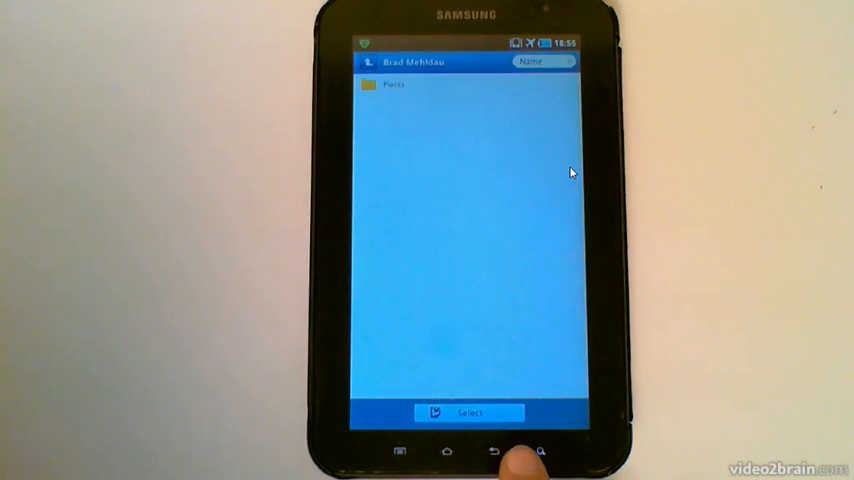
click(394, 85)
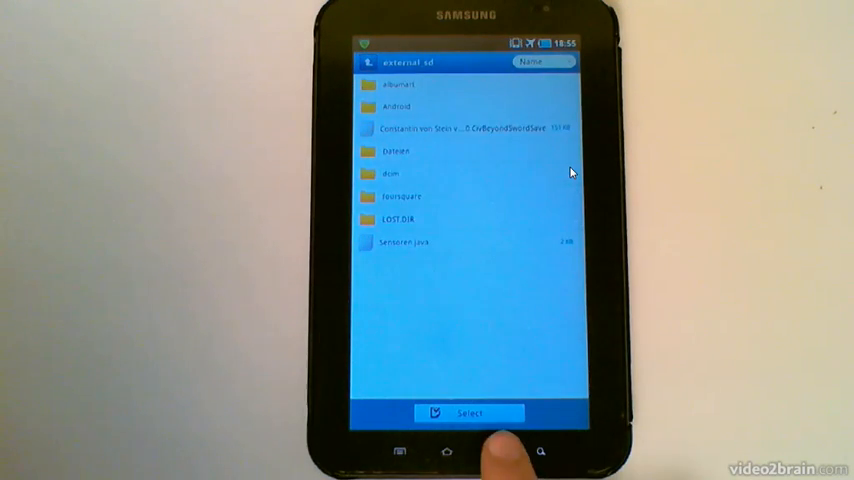
click(447, 451)
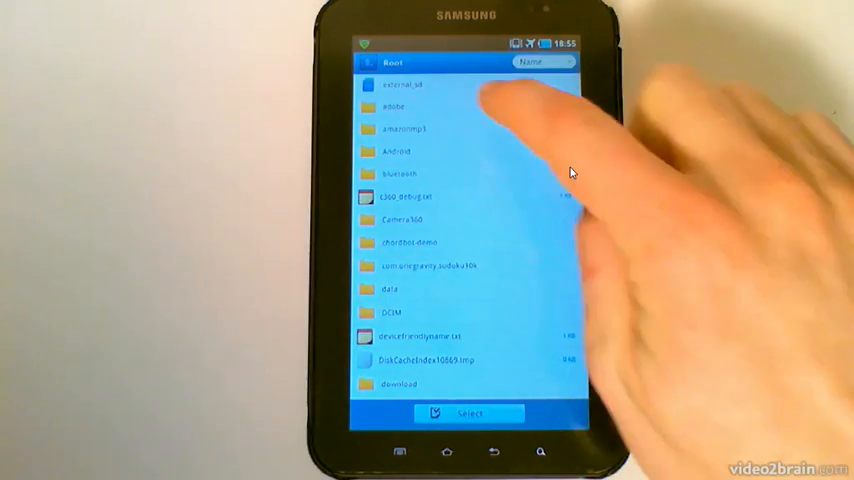
Browse into external_sd's Dateien folder (Android, Dashboard, Musik, PDFs, Pictures), then return to Root
click(400, 84)
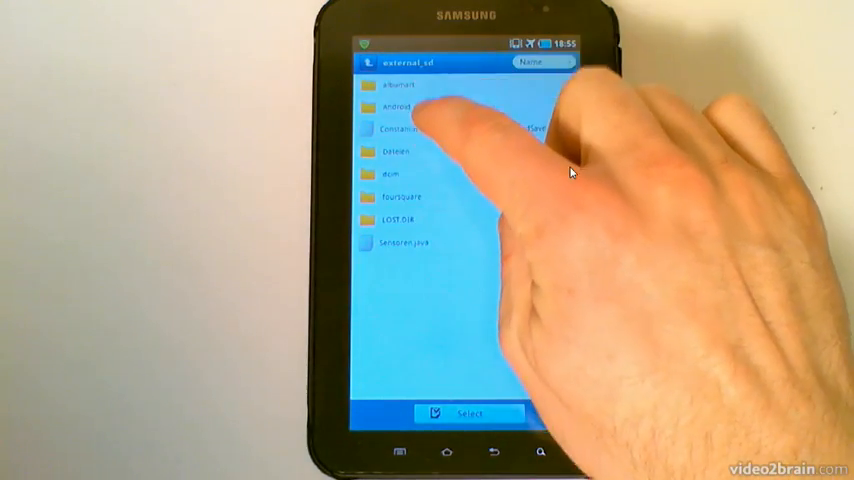
click(395, 151)
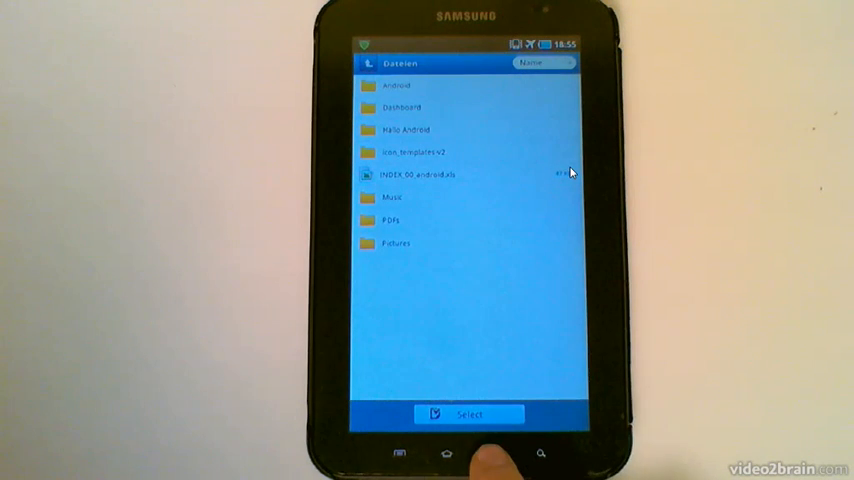
click(368, 63)
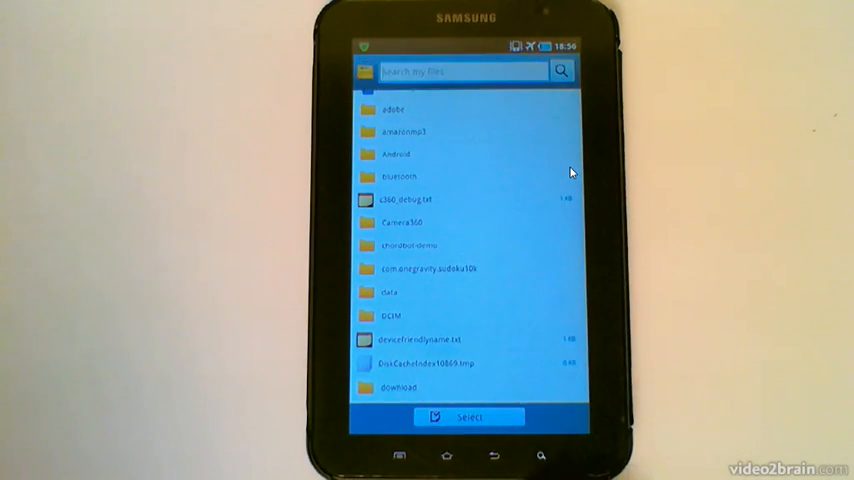
Bring up the file search keyboard, then go Home to close My Files and show the app grid
click(465, 71)
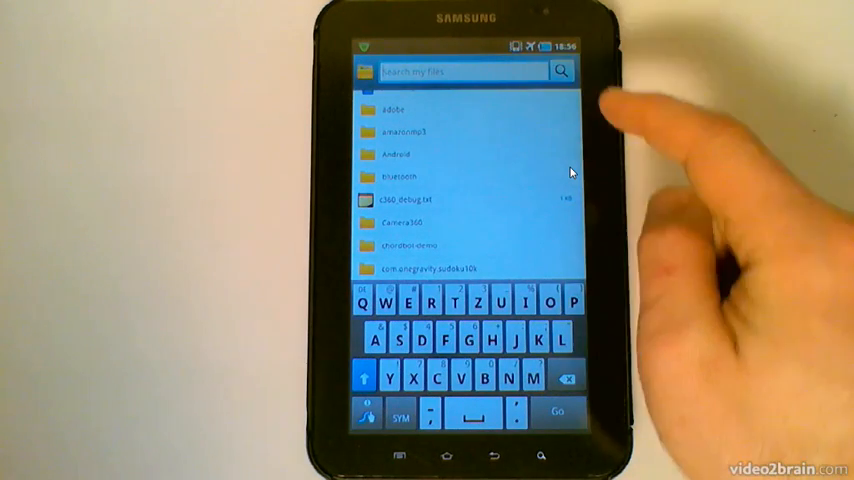
click(502, 455)
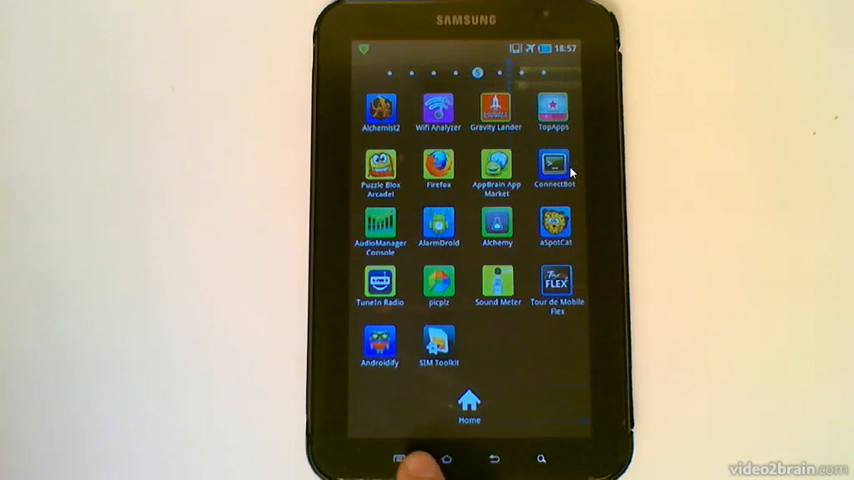
mouse_move(410, 460)
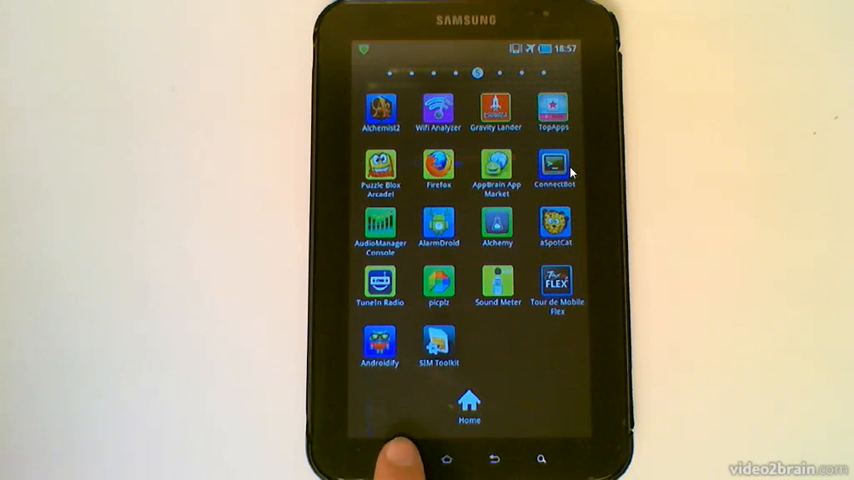